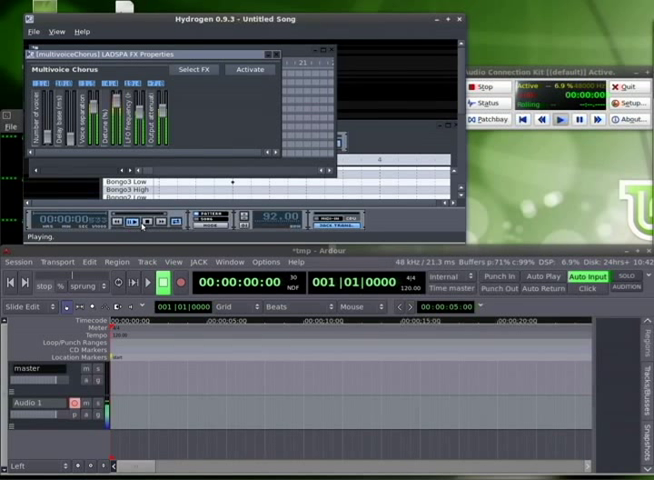
# - Briefly play and stop the session while still running on Ardour's internal clock
pyautogui.click(142, 220)
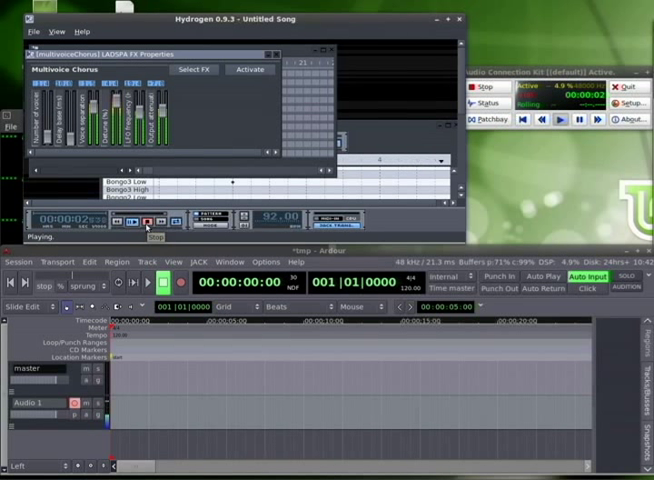
pyautogui.click(146, 216)
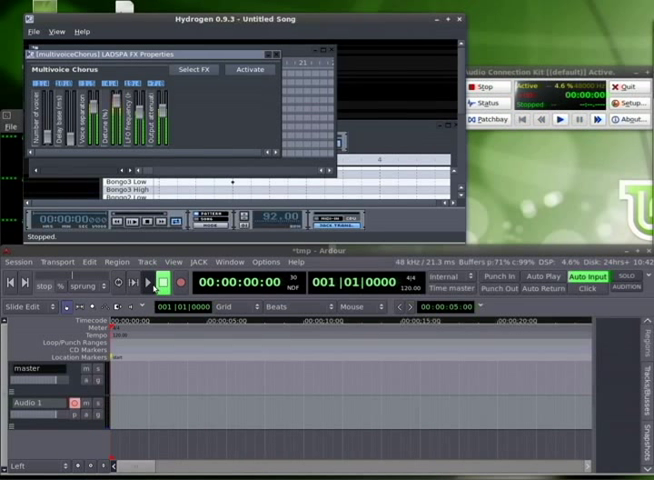
pyautogui.click(152, 280)
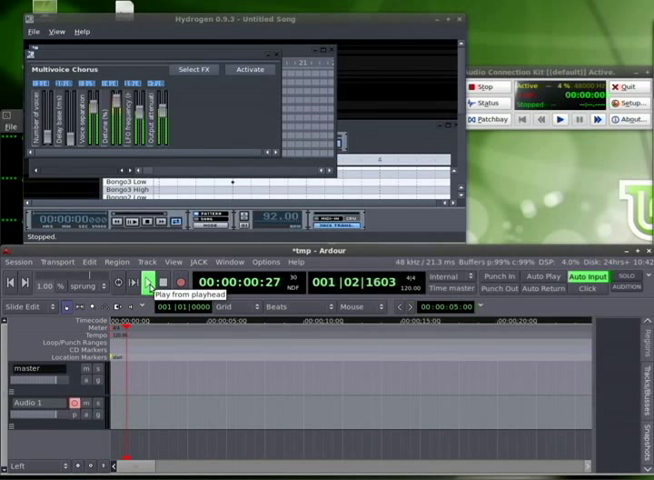
pyautogui.click(152, 282)
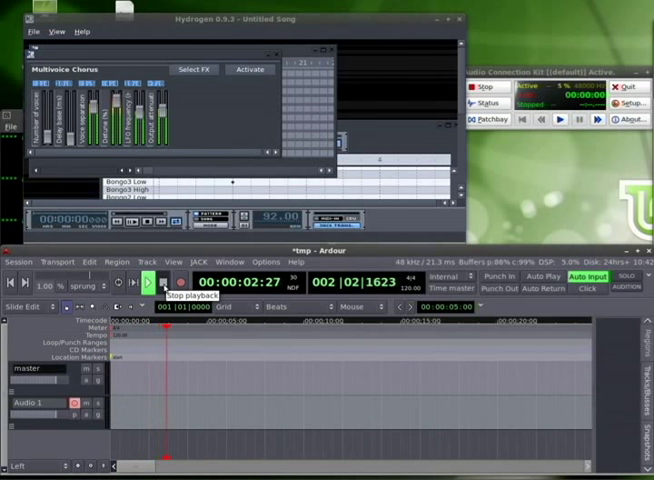
pyautogui.click(154, 284)
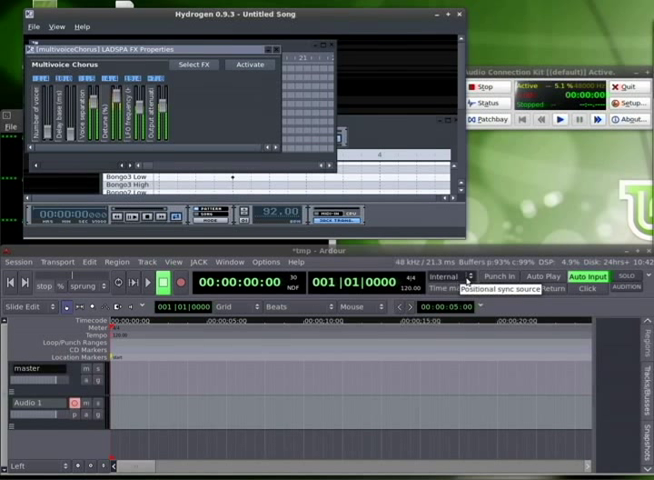
# - Switch the session sync source from Internal to JACK transport
pyautogui.click(446, 276)
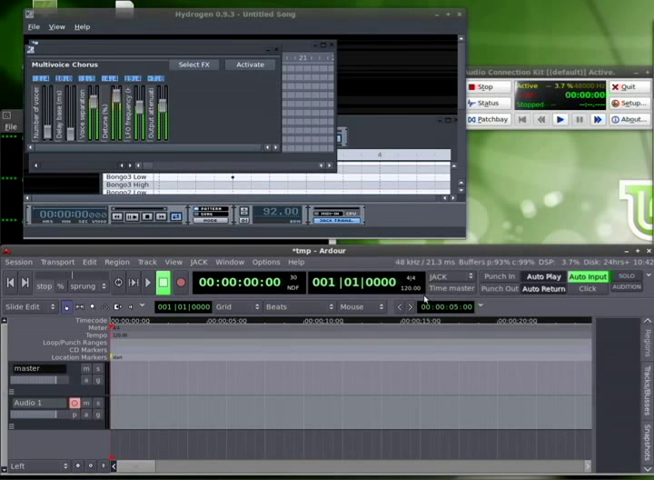
pyautogui.moveTo(152, 280)
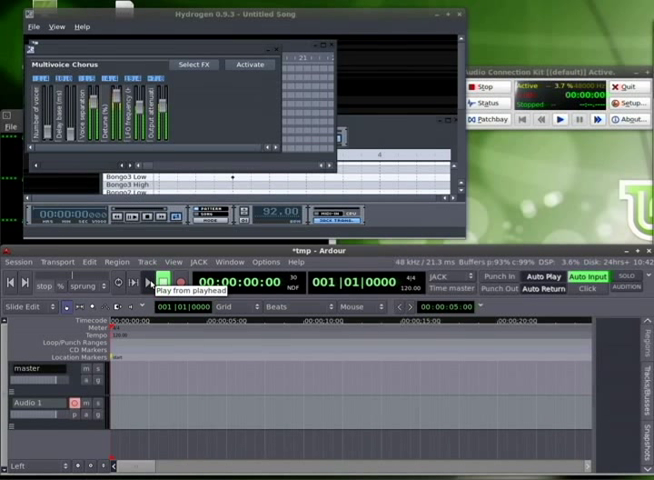
pyautogui.click(148, 280)
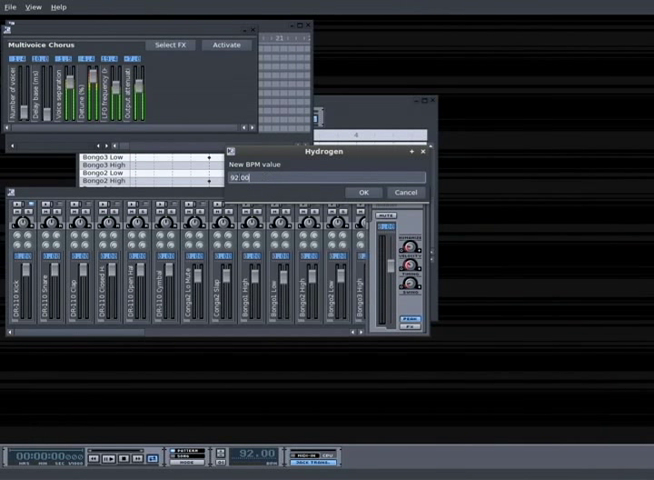
# - Set Hydrogen's song tempo to 120 BPM via the New BPM value dialog
pyautogui.click(364, 192)
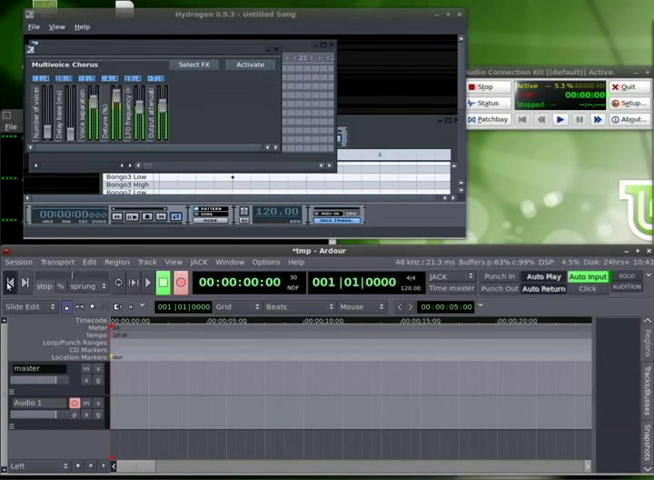
pyautogui.moveTo(148, 282)
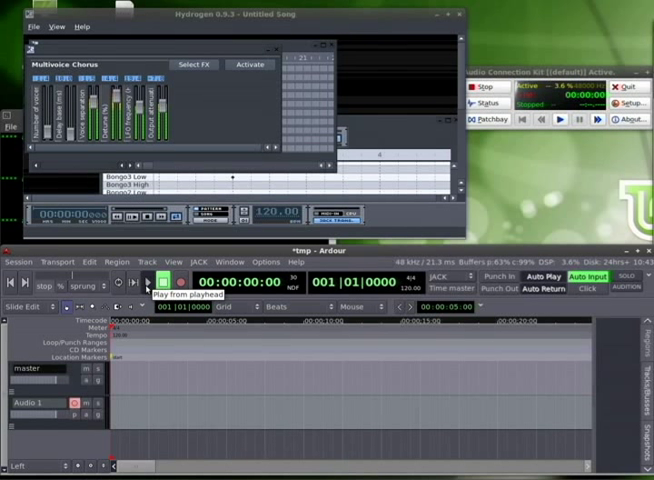
# - Record a roughly eight-second take onto Audio 1 in time with Hydrogen, then stop
pyautogui.click(152, 282)
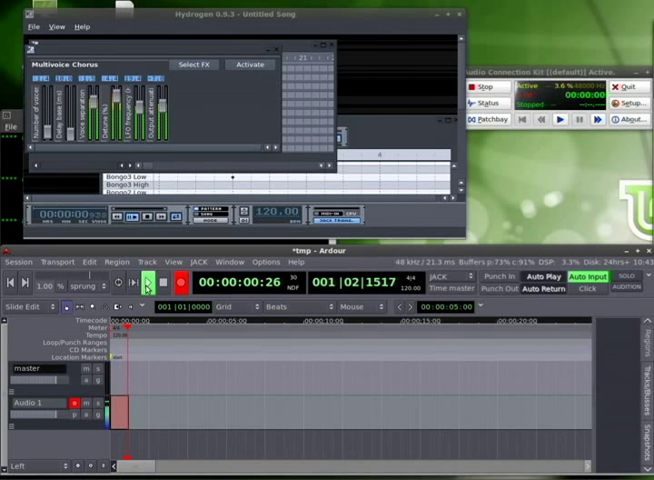
pyautogui.click(148, 286)
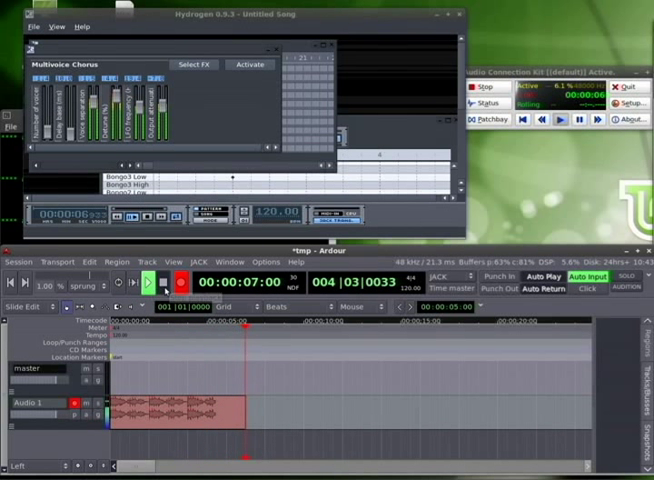
pyautogui.click(148, 288)
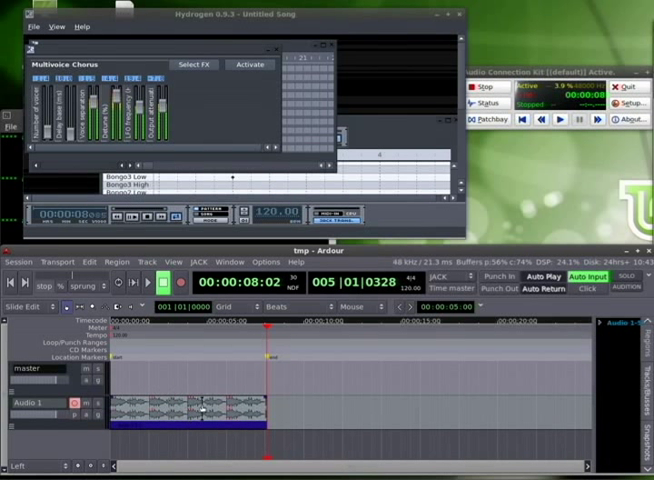
pyautogui.moveTo(244, 446)
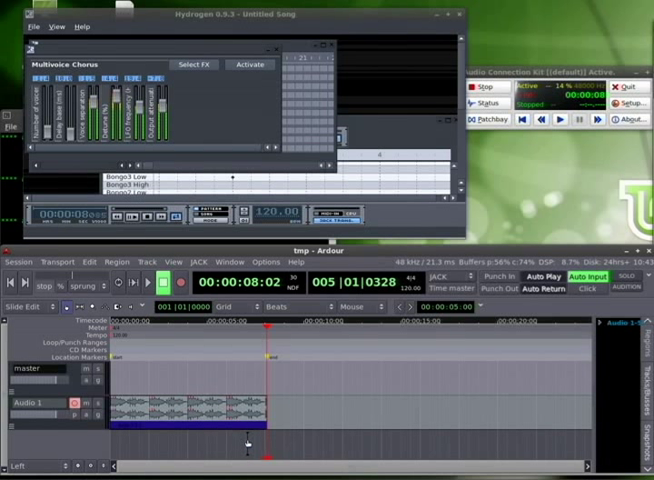